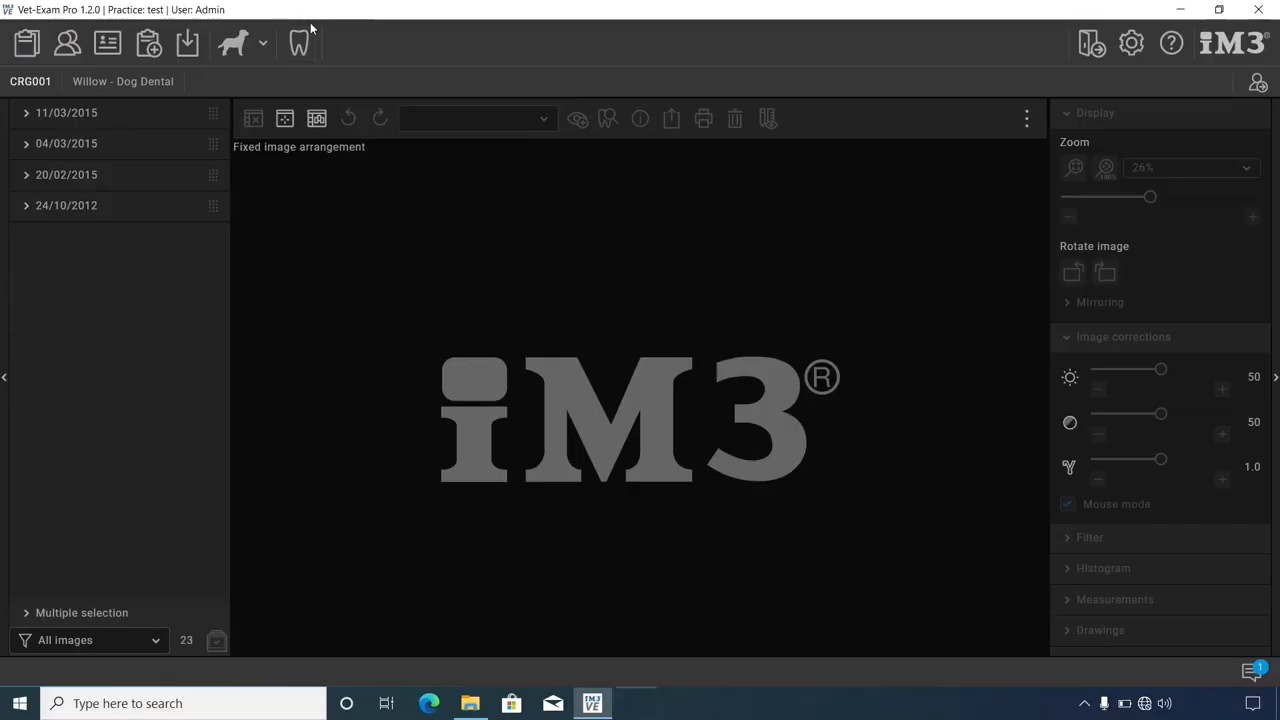
Start dental image acquisition for Willow using the CR7-Vet scanner with an intraoral plate profile.
{"action": "left_click", "coordinate": [298, 43]}
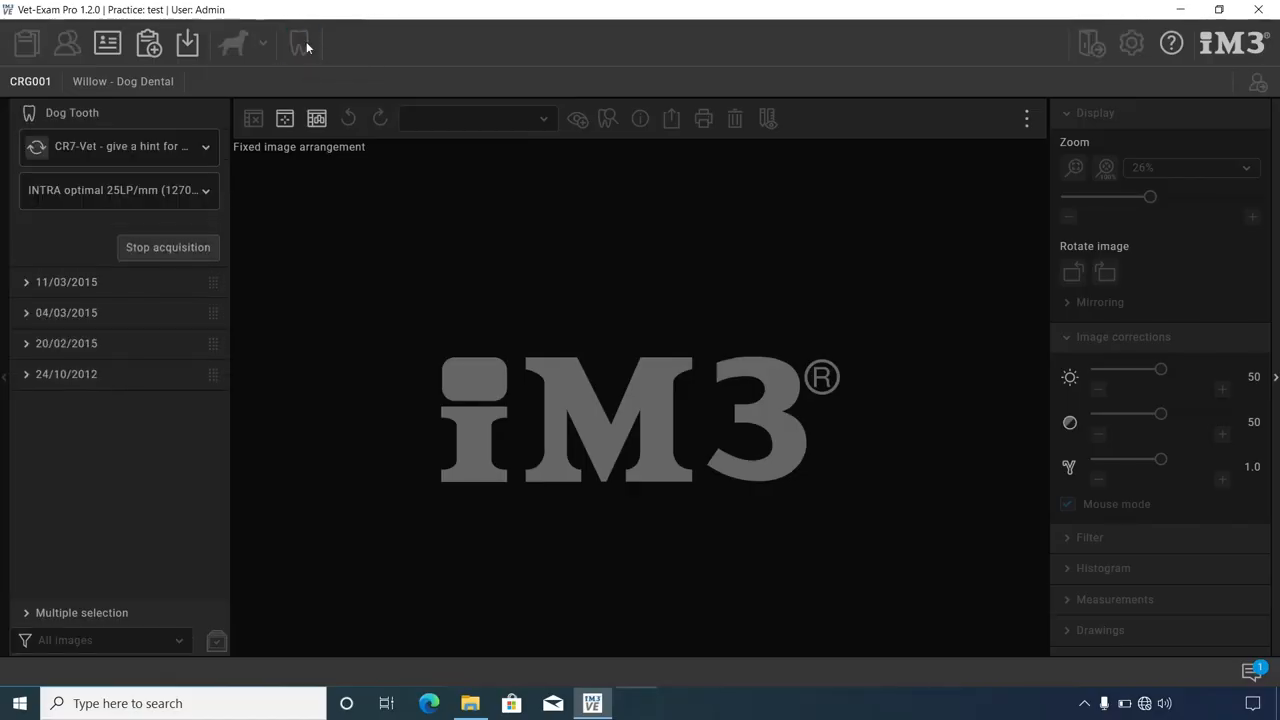